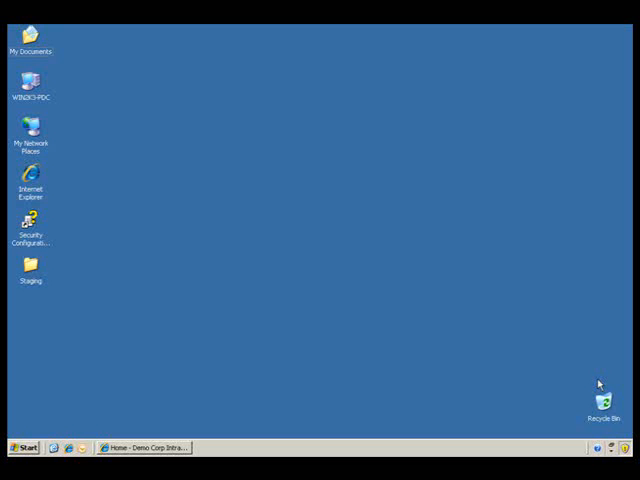
mouse_move(338, 340)
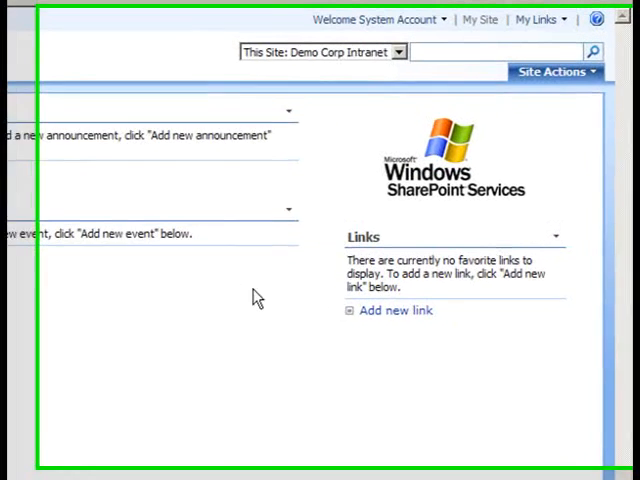
mouse_move(550, 66)
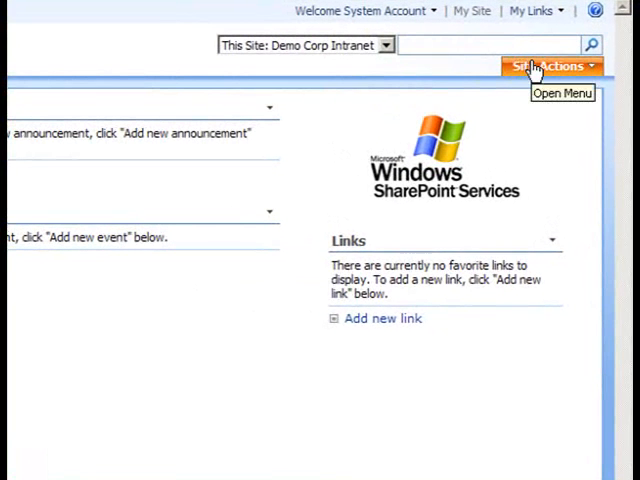
- Start creating a new subsite under Demo Corp Intranet via Site Actions > Create Site
left_click(548, 66)
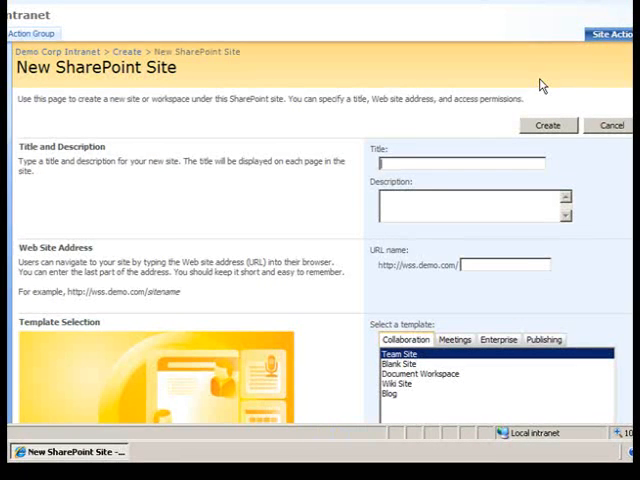
mouse_move(242, 192)
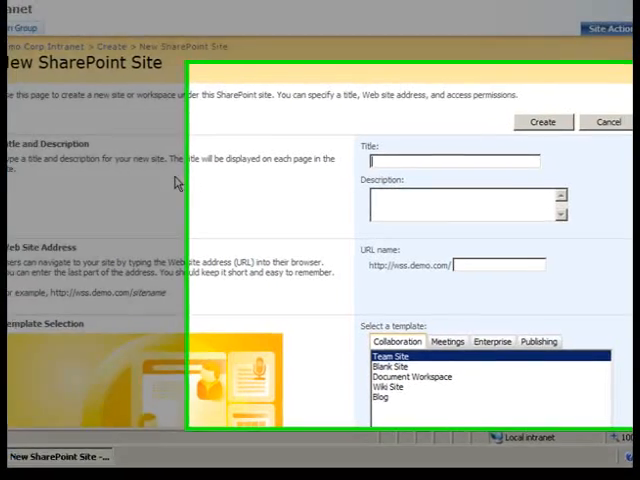
- Title the site 'Action Group Public Site' and describe it as a public site for the Action Group
type("Ad")
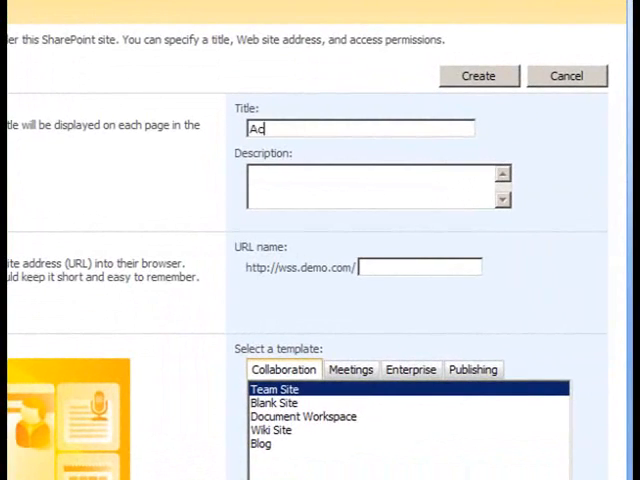
type("tion Grou")
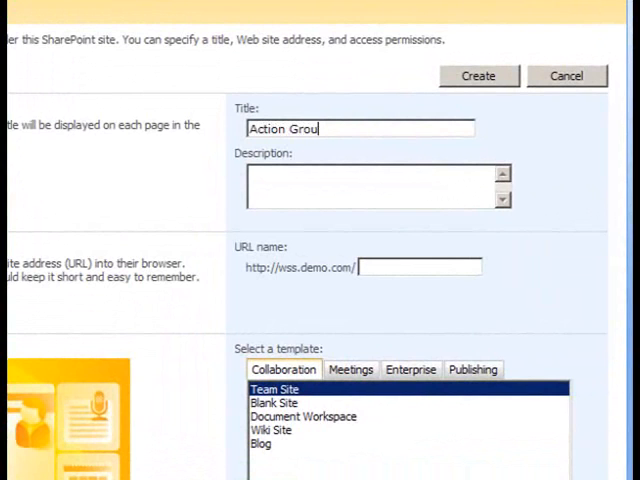
type("p Public S")
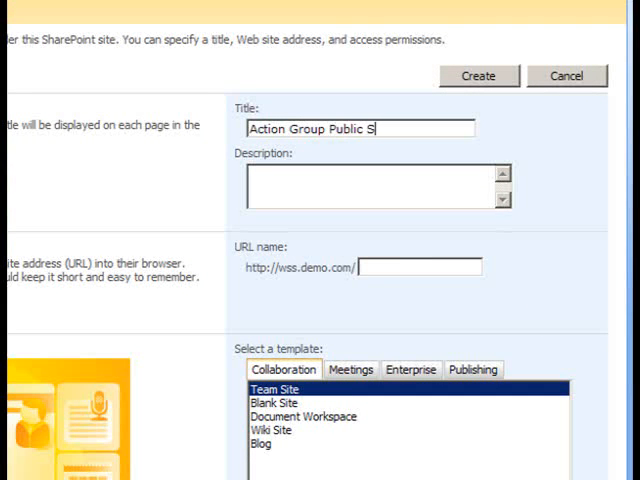
type("ite")
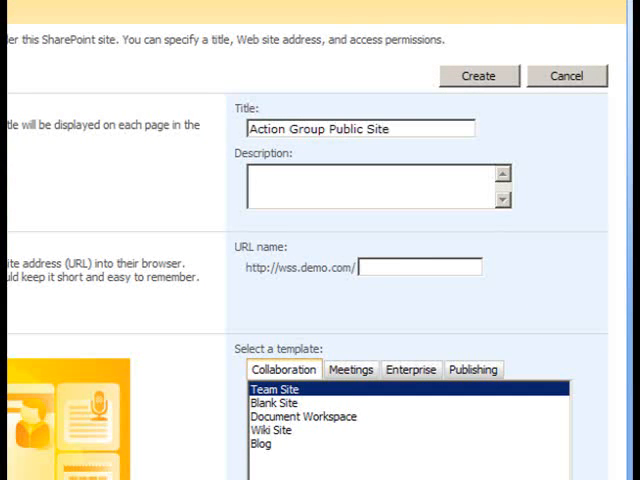
type("Public-facing si")
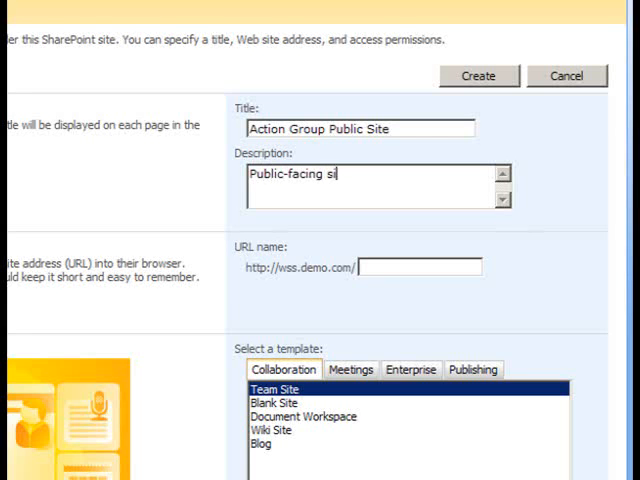
type("te for the Ac")
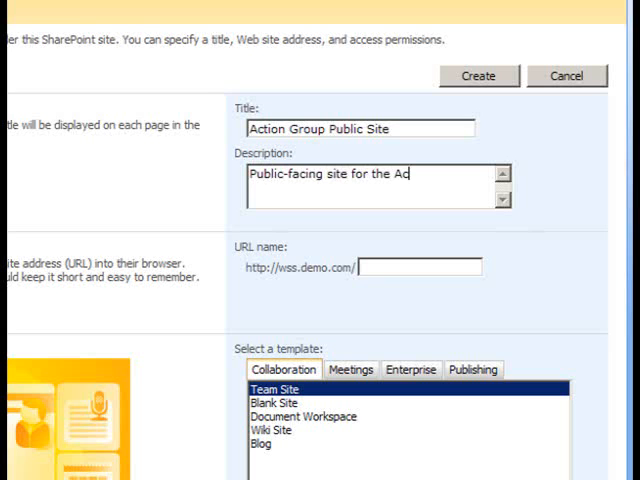
type("tion Group.")
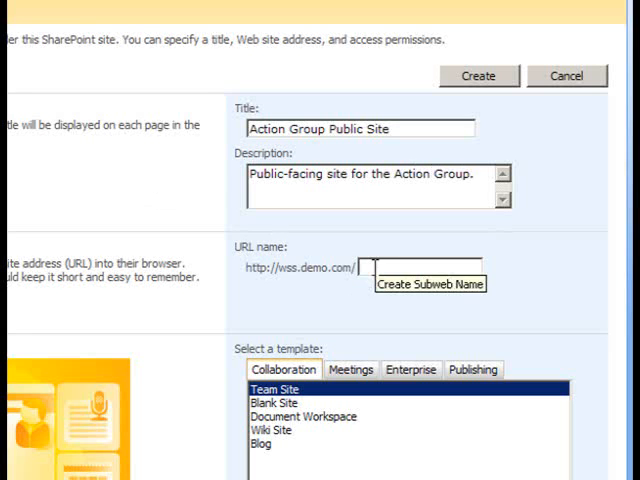
- Set the site's URL name to 'actiongroup-public'
type("a")
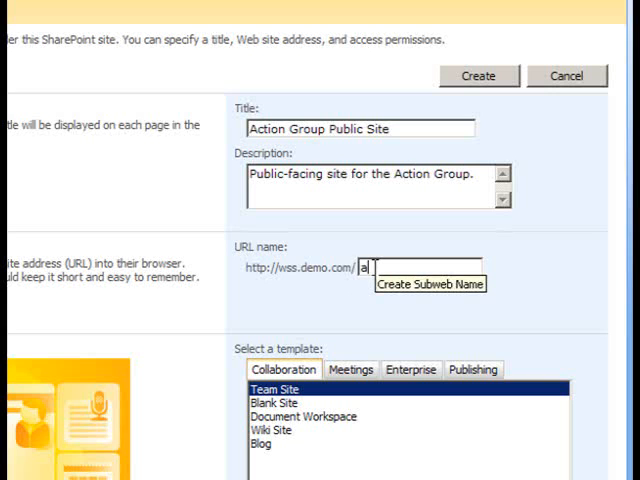
type("ctiongroup-public")
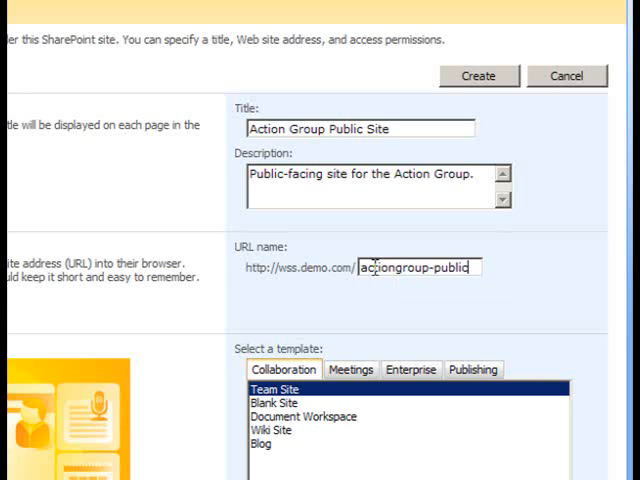
scroll("down", 3)
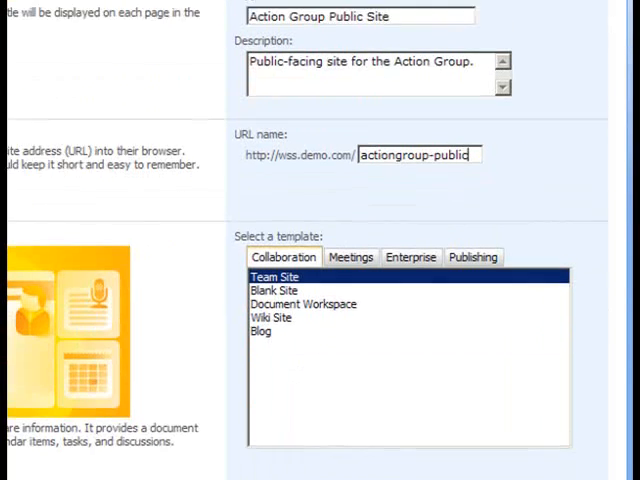
- Select 'Publishing Site with Workflow' from the Publishing template group
scroll("down", 3)
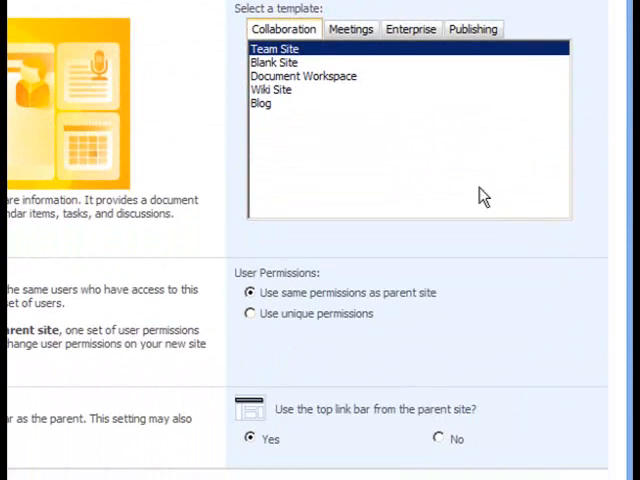
left_click(472, 28)
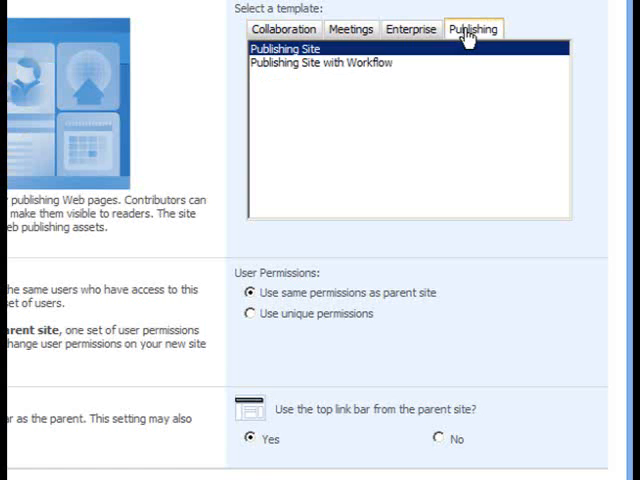
mouse_move(304, 64)
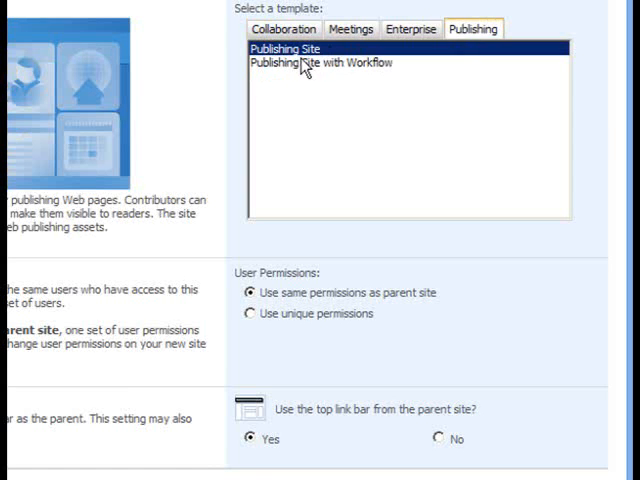
left_click(320, 64)
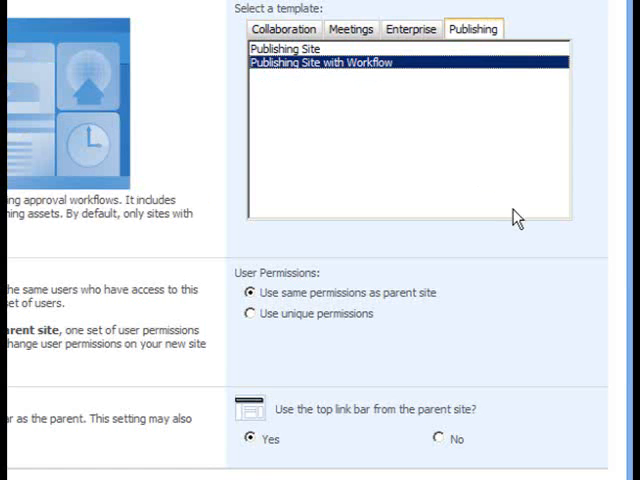
scroll("down", 3)
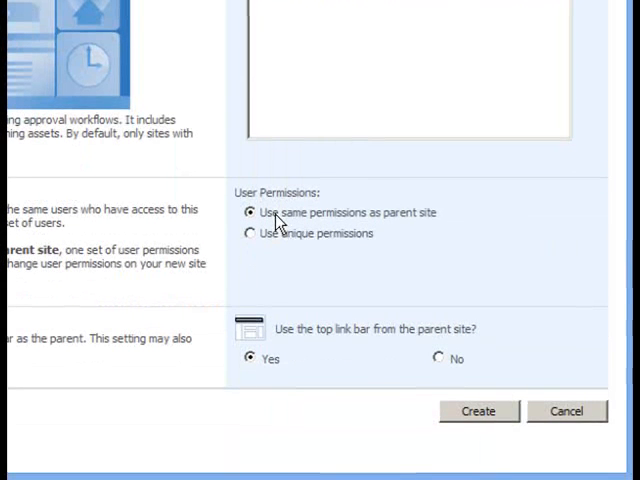
mouse_move(288, 322)
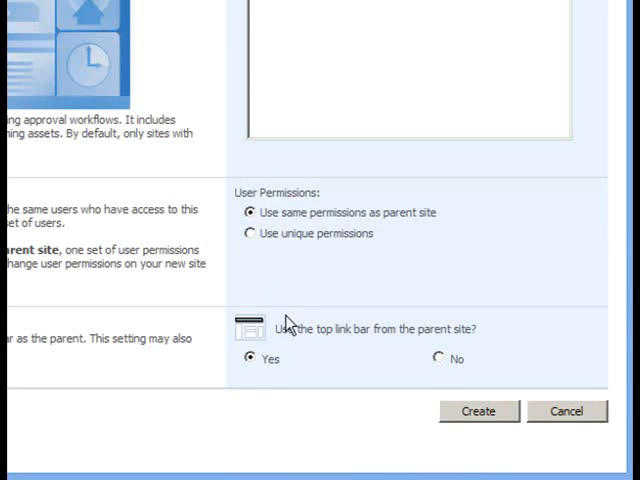
mouse_move(438, 430)
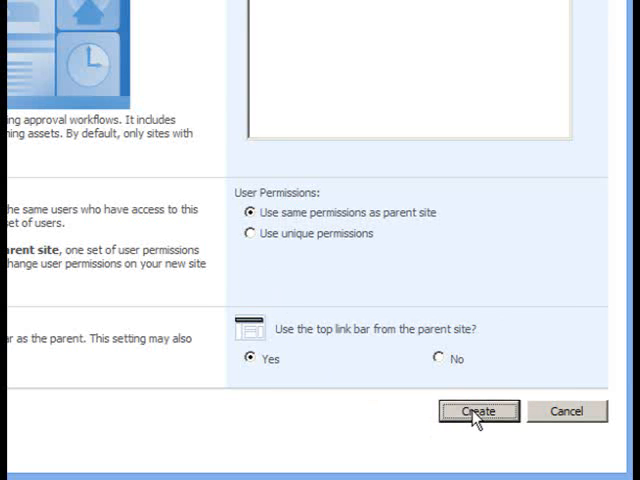
- Create the site with the default parent permissions and top link bar settings
left_click(478, 412)
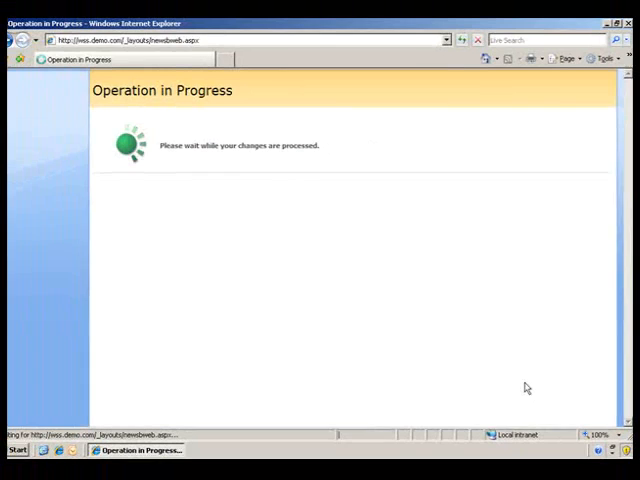